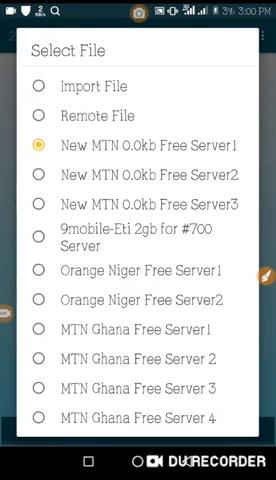
- Close the Select File list and bring up the Disconnect? confirmation for the MTN server
click(138, 144)
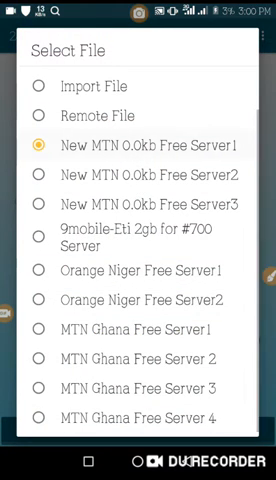
click(138, 142)
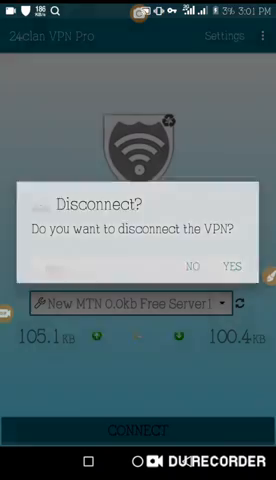
- Confirm YES to disconnect the VPN, returning to the main screen with Custom selected
click(228, 268)
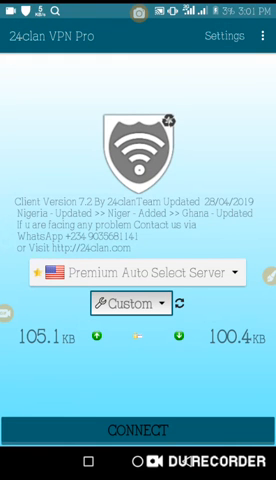
- Set the custom file's Host Header to mtnlapp.MTN.com and confirm it
click(240, 36)
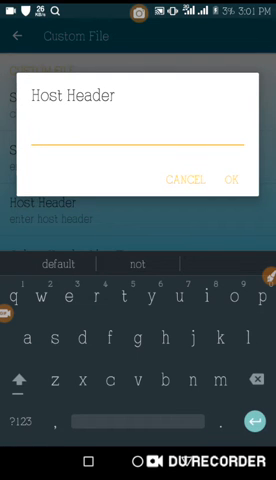
text(mtn)
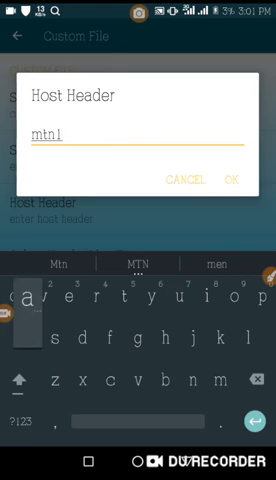
text(app.m)
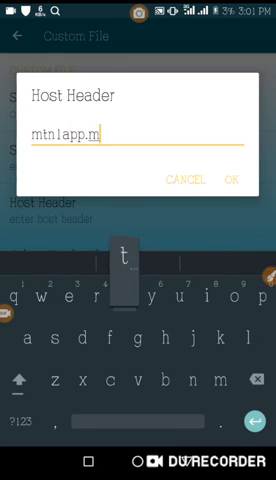
text(TN.)
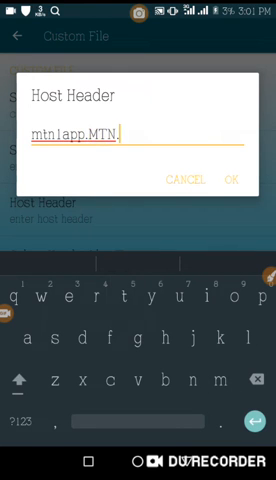
text(.com)
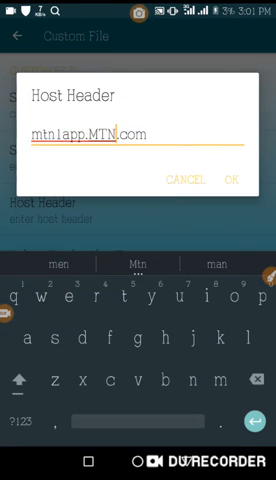
key(BackSpace)
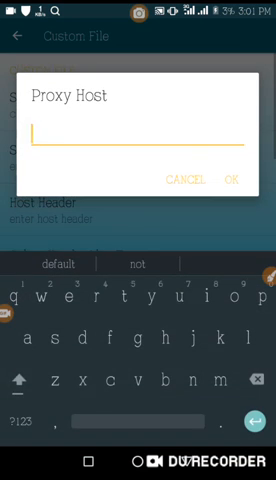
- Enter the proxy host address and a Proxy Port of 80, after which the app stops
text(10.)
text(80)
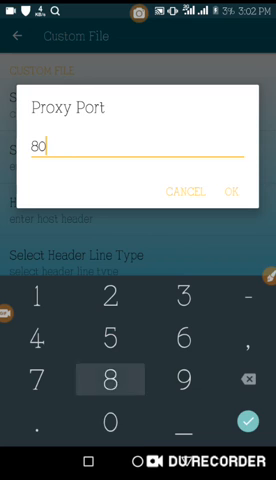
click(236, 192)
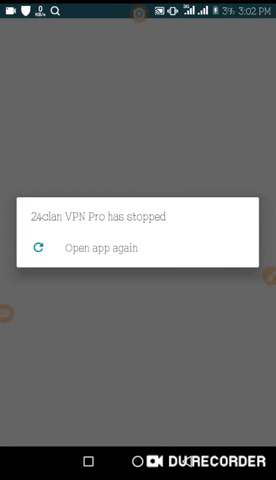
- Reopen 24clan VPN Pro from the 'has stopped' dialog, back to the Custom main screen
click(104, 246)
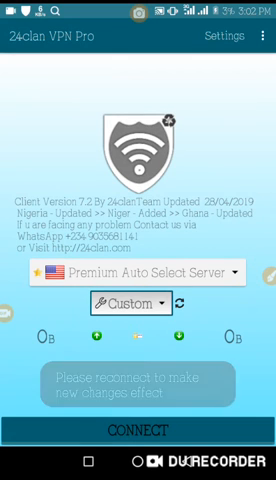